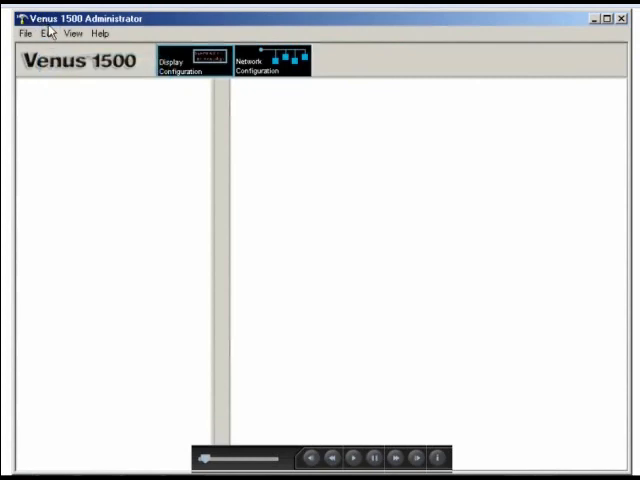
# - Reach the Edit > New submenu listing network, display type and display
pyautogui.click(48, 33)
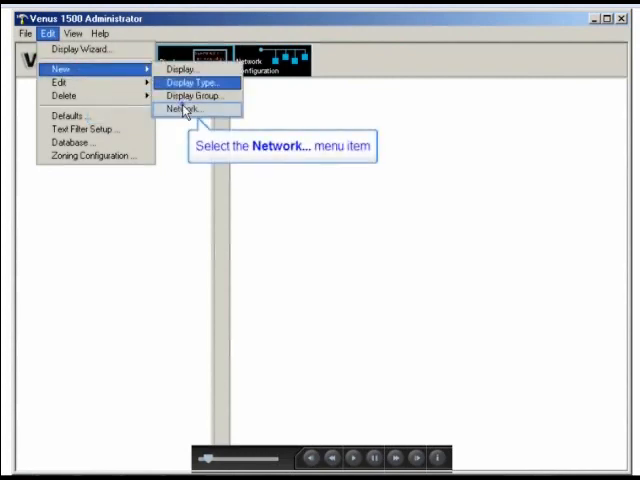
# - Create a new network named Oak 1, kept as a Direct Network on COM3
pyautogui.click(183, 108)
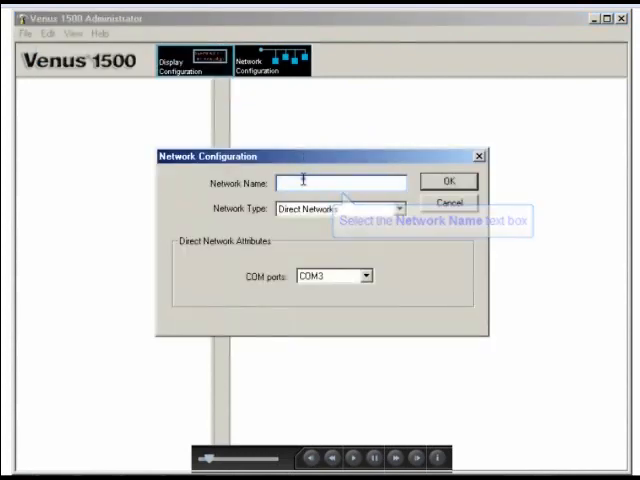
pyautogui.write('Oak 1')
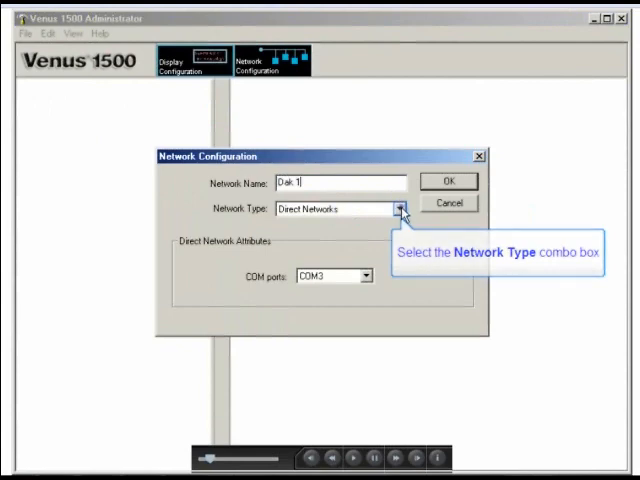
pyautogui.click(403, 209)
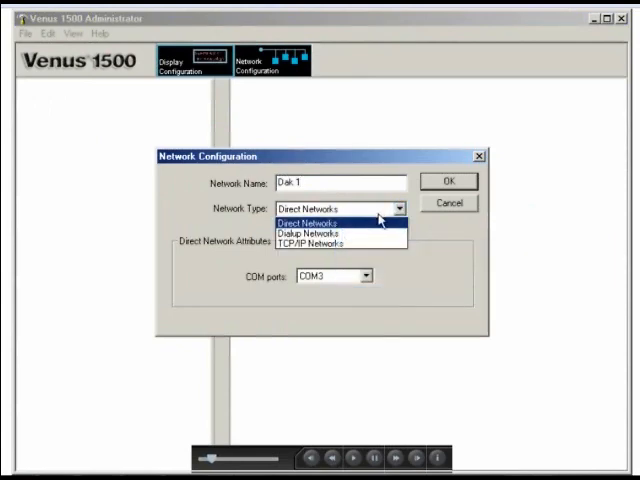
pyautogui.click(310, 222)
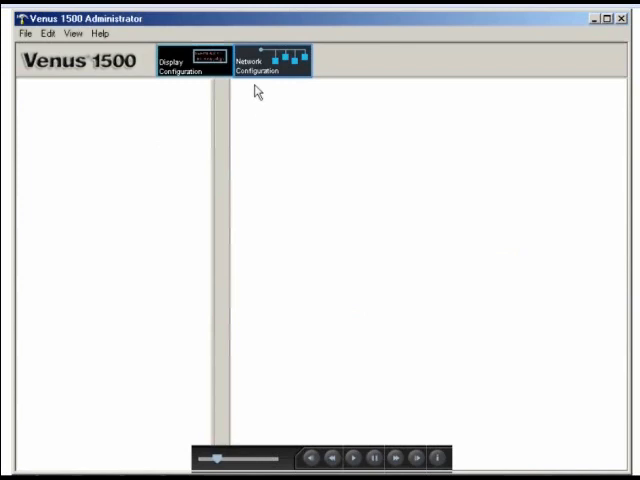
# - View the Oak 1 network's details (ID 1, COM3) and return to the Edit menu
pyautogui.click(272, 60)
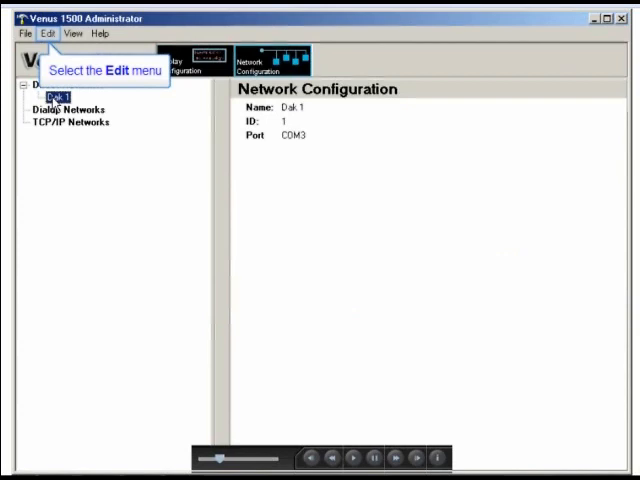
pyautogui.click(48, 33)
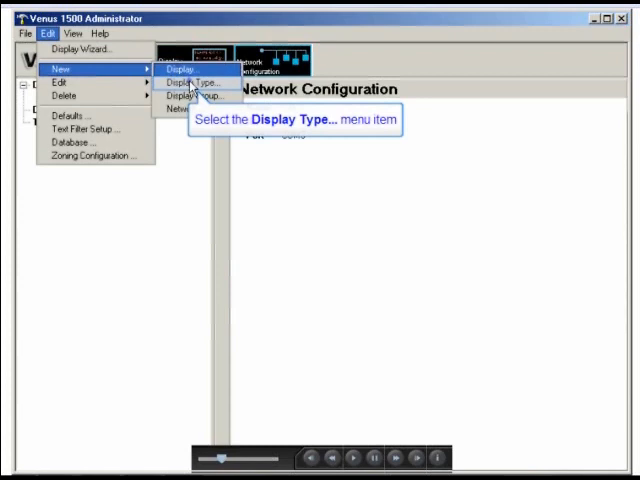
# - Begin a new display type with controller Version 3 and Galaxy (LED) technology
pyautogui.click(191, 82)
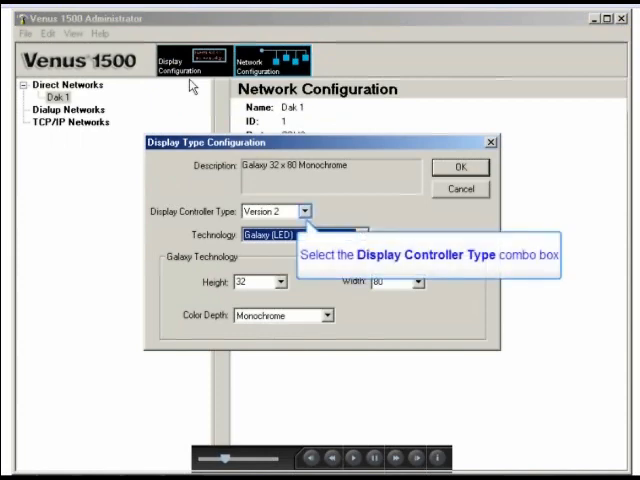
pyautogui.click(303, 211)
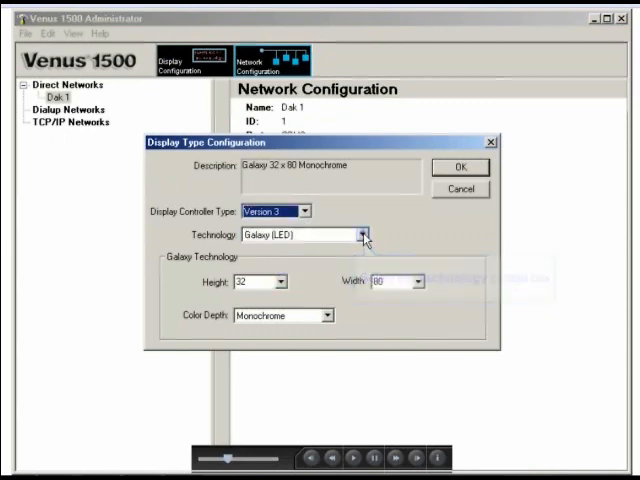
pyautogui.click(361, 234)
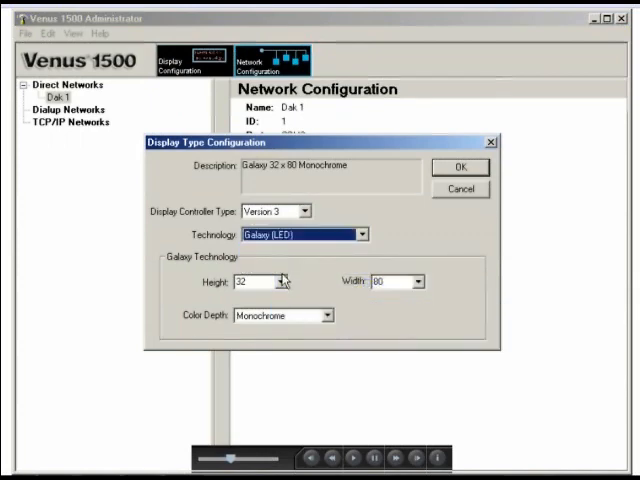
# - Set the display type to height 48, width 96 and RGB 32K color depth
pyautogui.click(283, 281)
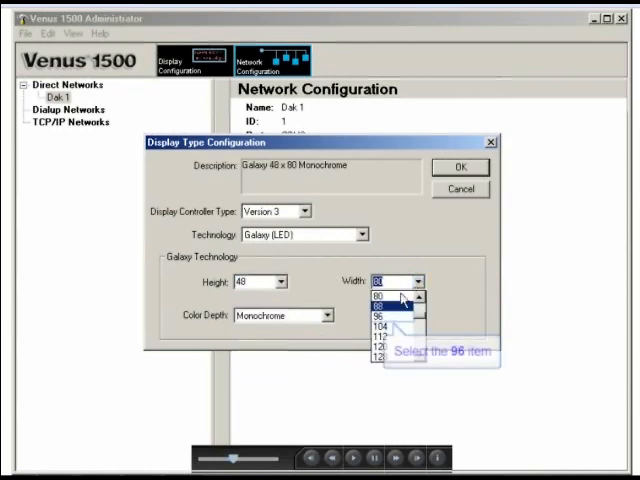
pyautogui.click(384, 314)
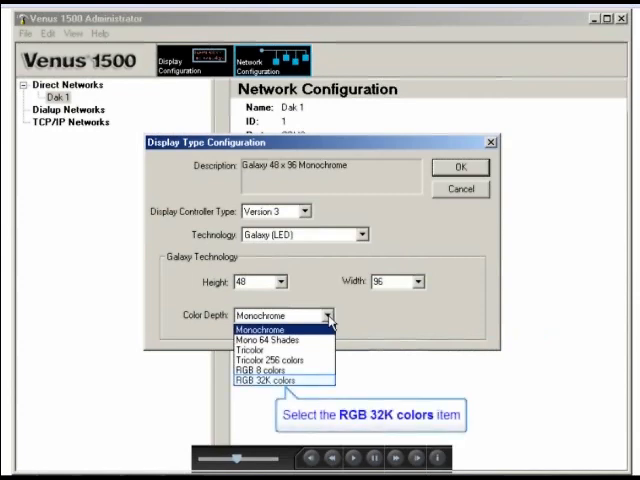
pyautogui.click(285, 380)
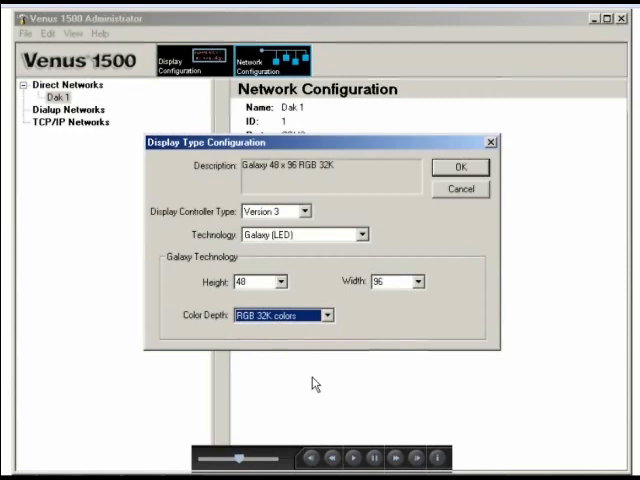
pyautogui.moveTo(460, 167)
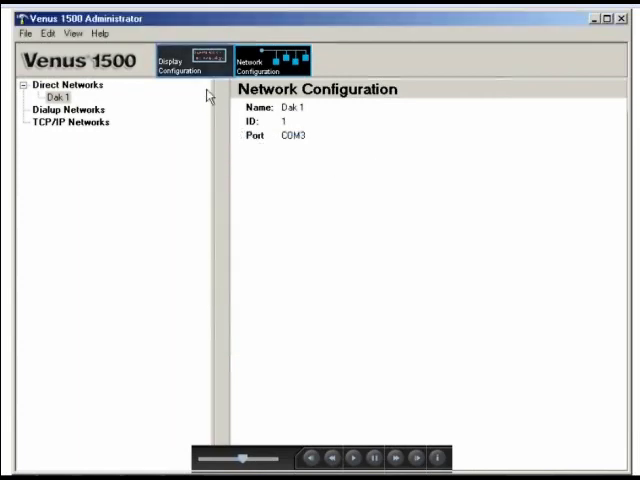
# - Switch to Display Configuration and begin a new display via Edit > New > Display
pyautogui.click(182, 60)
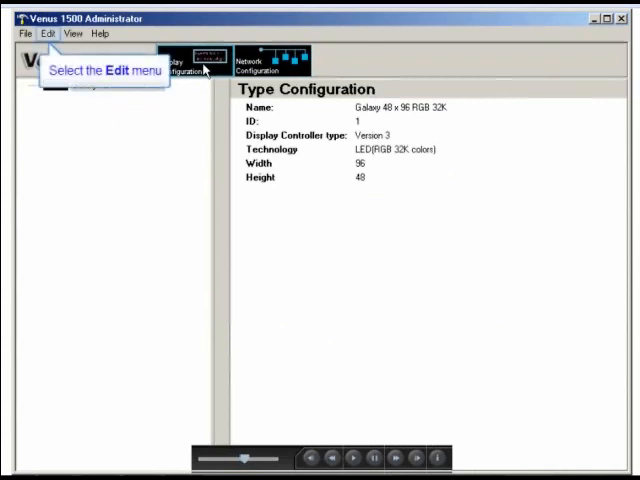
pyautogui.click(46, 33)
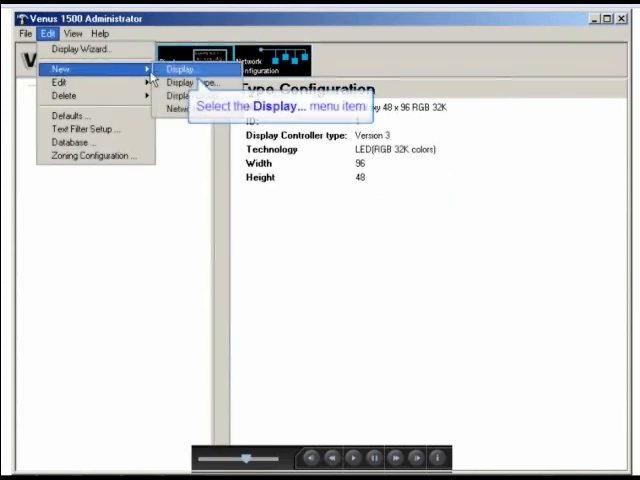
pyautogui.click(181, 68)
pyautogui.write('Roadside 1')
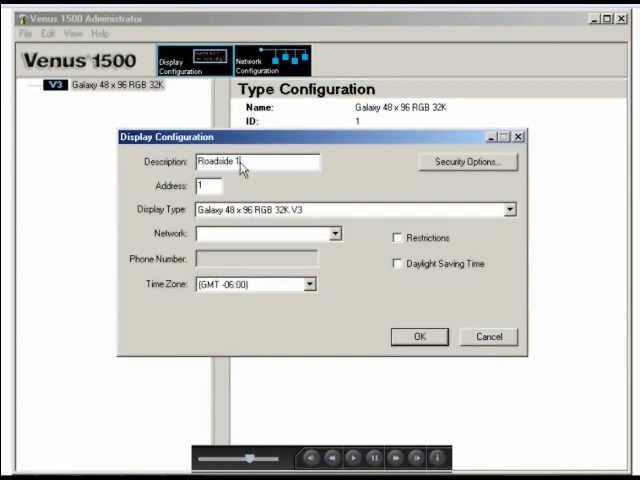
pyautogui.click(350, 209)
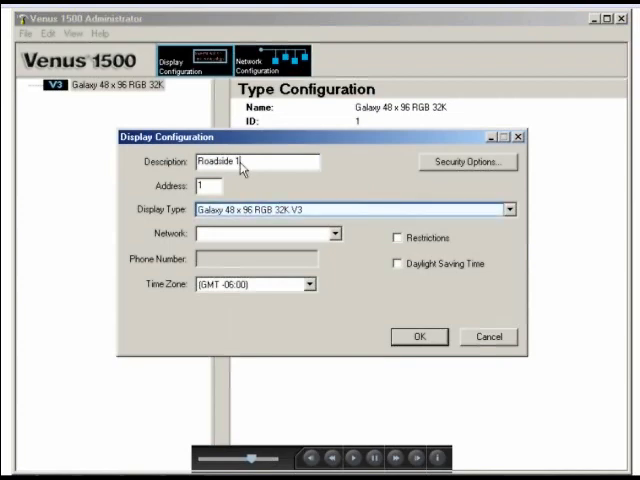
pyautogui.click(510, 209)
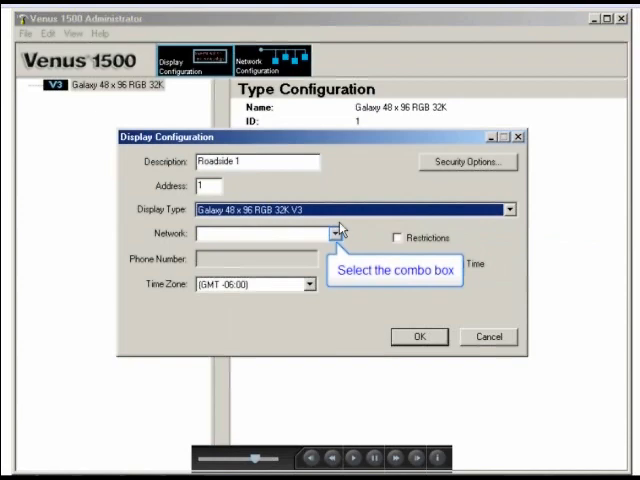
# - Assign Roadside 1 to the Oak 1 network, enable Daylight Saving Time and save it
pyautogui.click(334, 233)
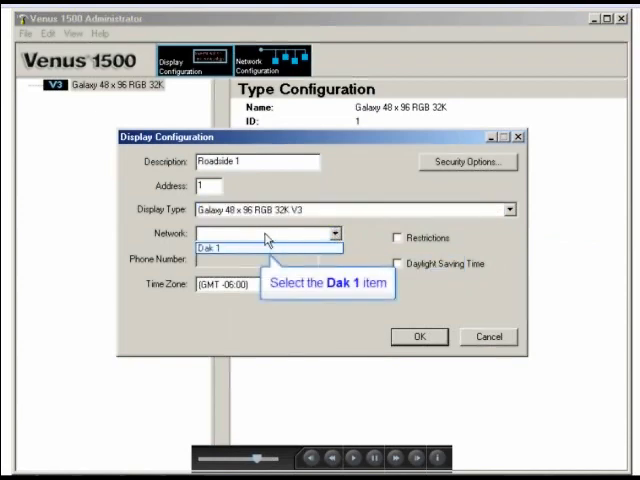
pyautogui.click(230, 247)
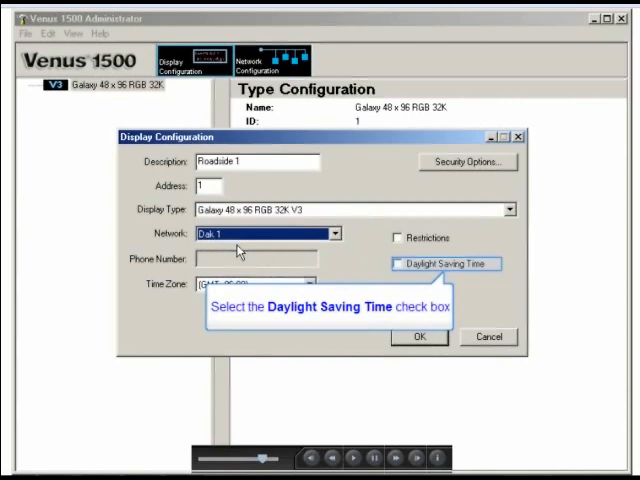
pyautogui.click(398, 264)
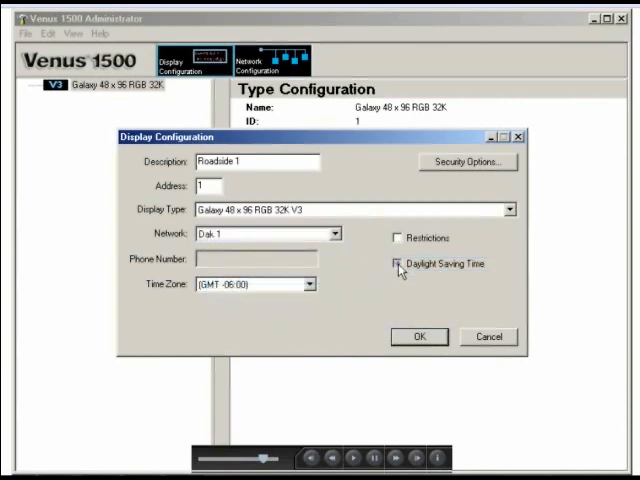
pyautogui.click(398, 264)
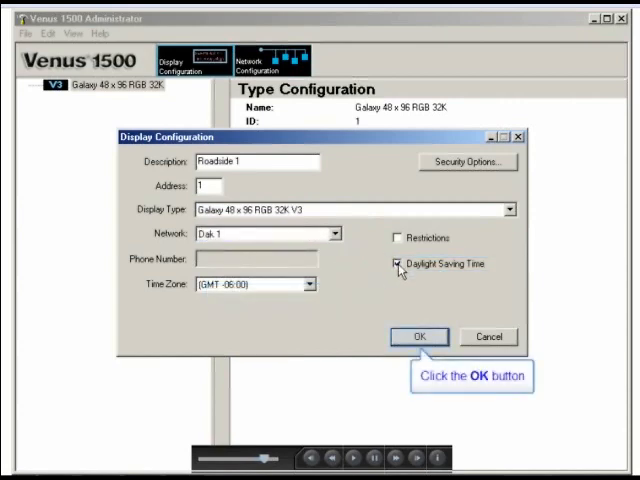
pyautogui.click(419, 336)
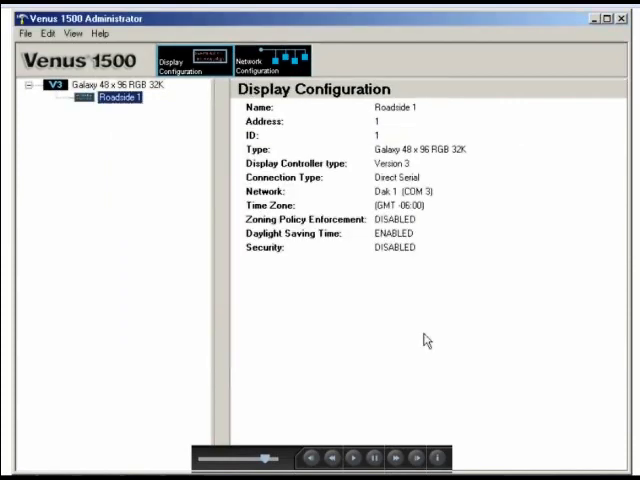